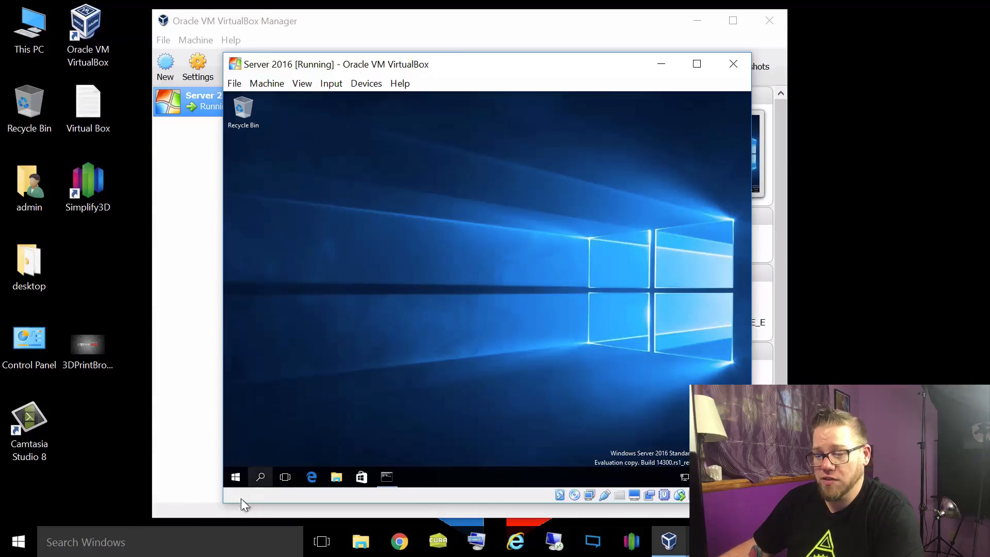
# Launch Server Manager from the Start menu of the Windows Server 2016 VM
pyautogui.click(235, 476)
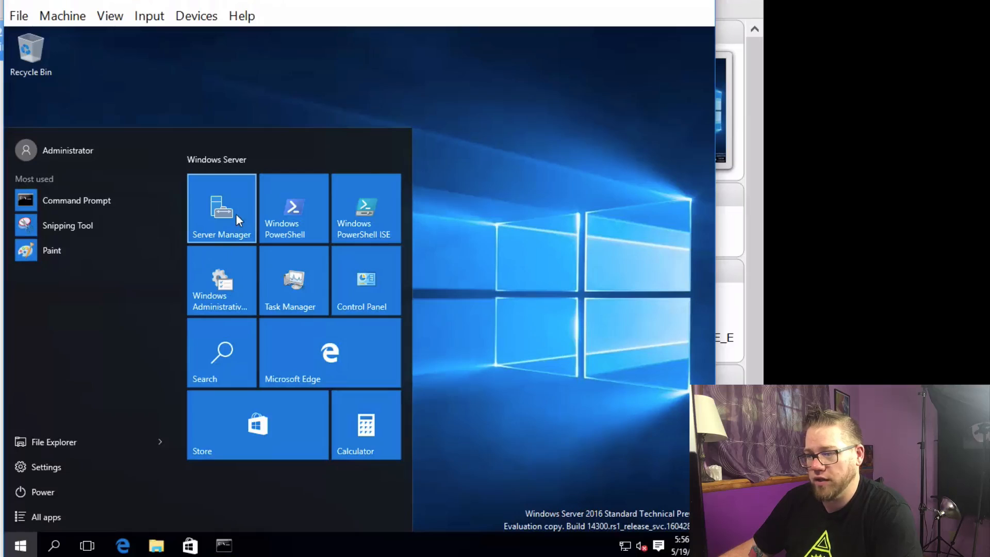
pyautogui.click(221, 208)
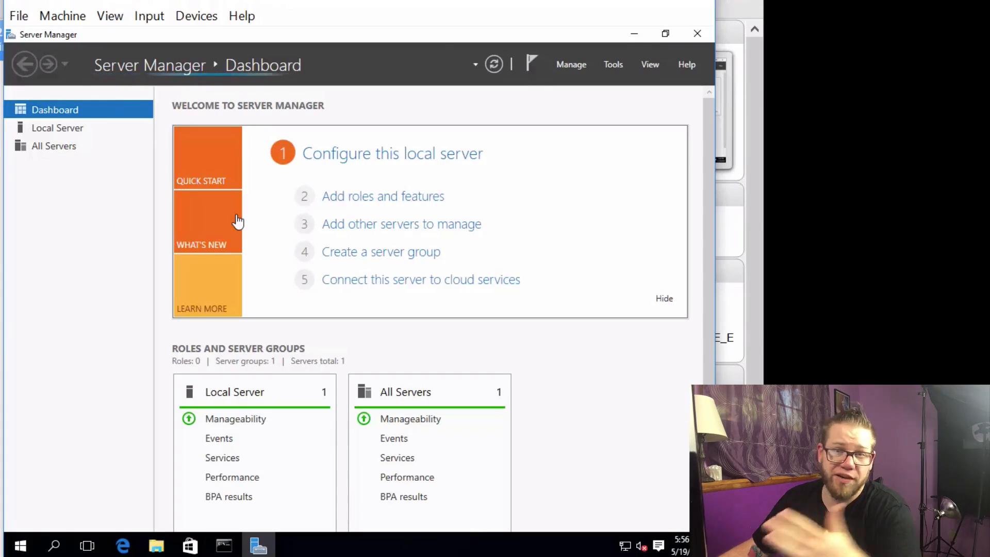
pyautogui.moveTo(382, 196)
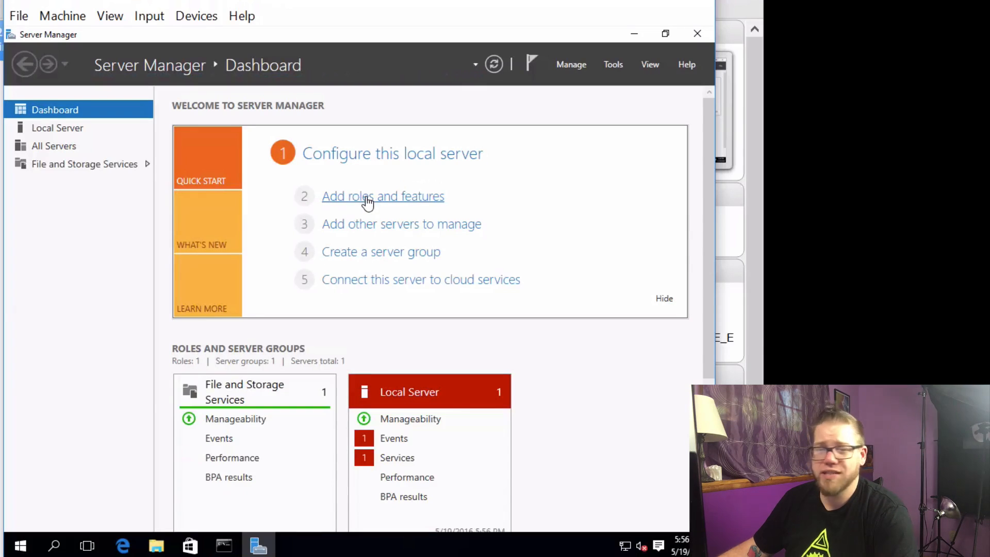
# Start the Add Roles and Features Wizard with role-based installation targeting WESTEROS
pyautogui.click(382, 196)
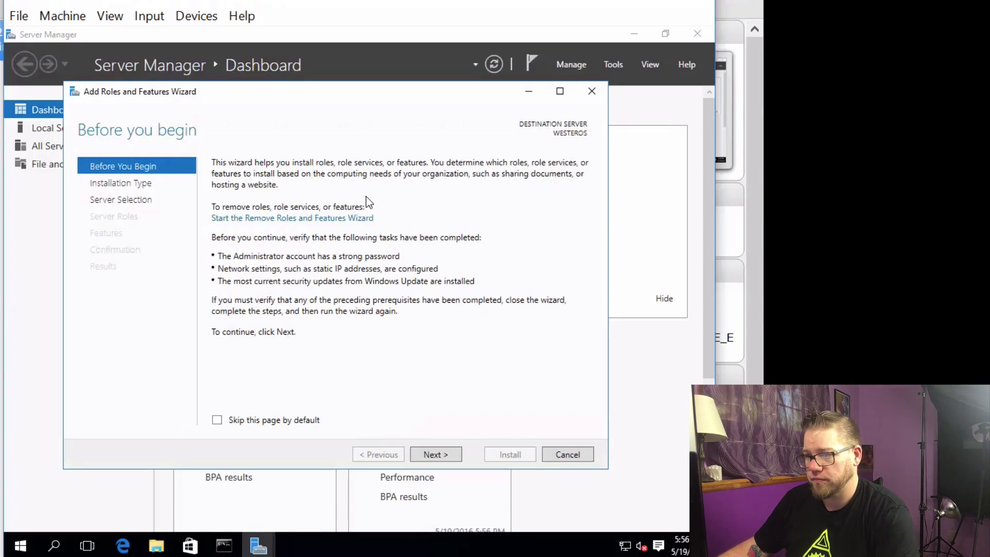
pyautogui.moveTo(436, 455)
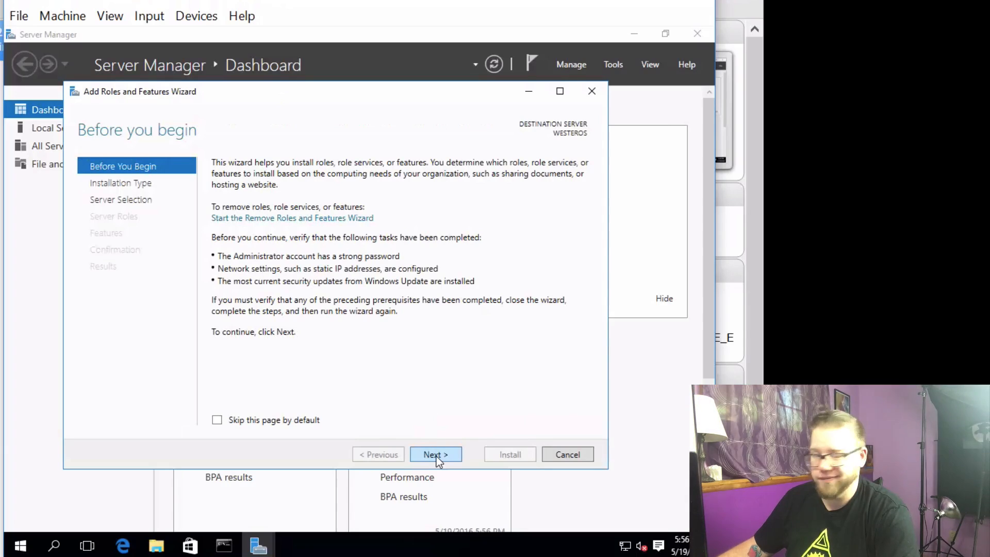
pyautogui.click(435, 454)
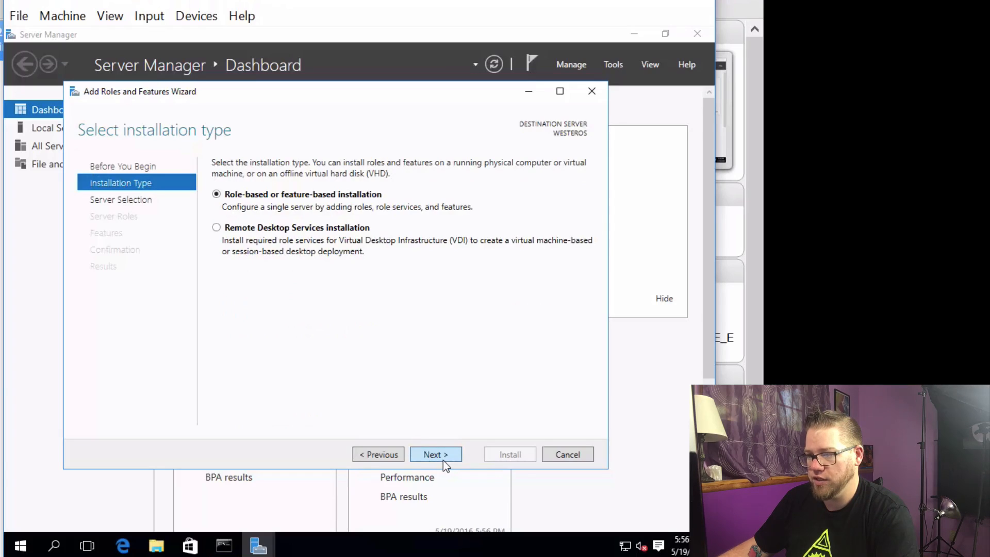
pyautogui.click(435, 454)
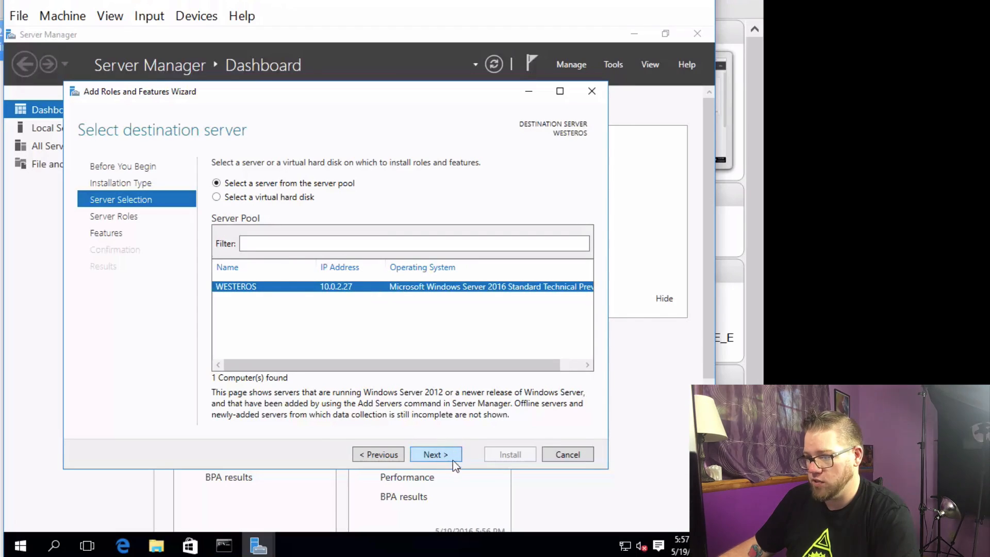
pyautogui.click(435, 454)
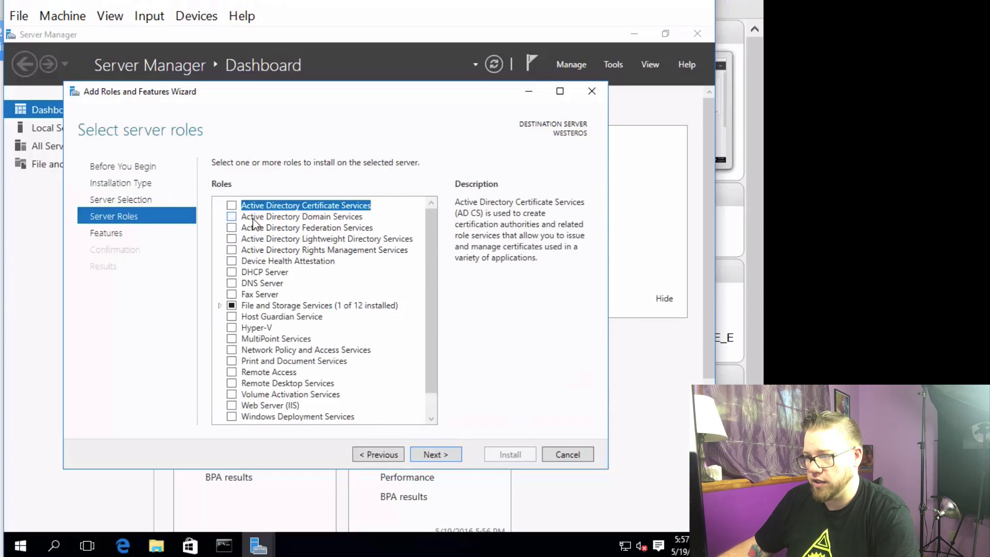
# Select Active Directory Domain Services with its required management features and continue past features
pyautogui.click(231, 216)
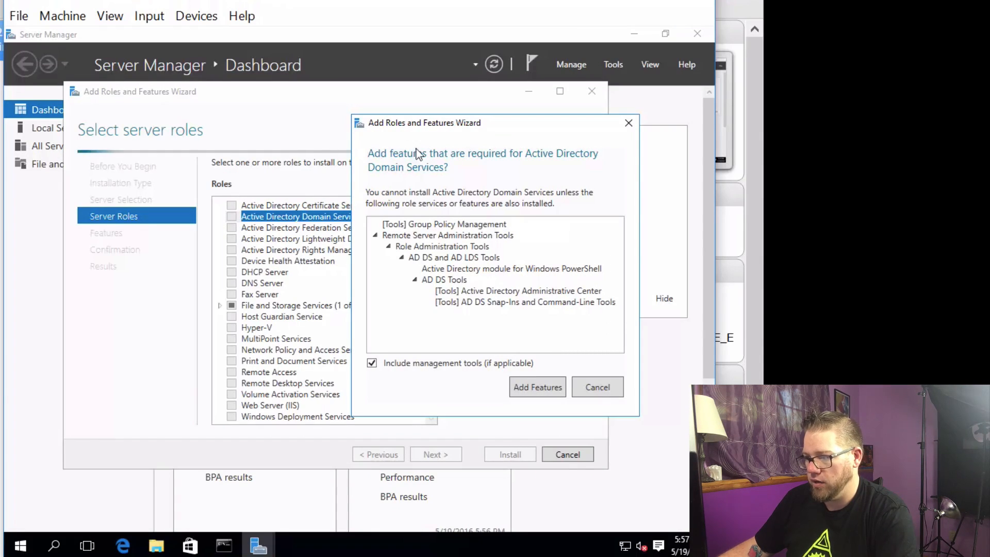
pyautogui.click(537, 388)
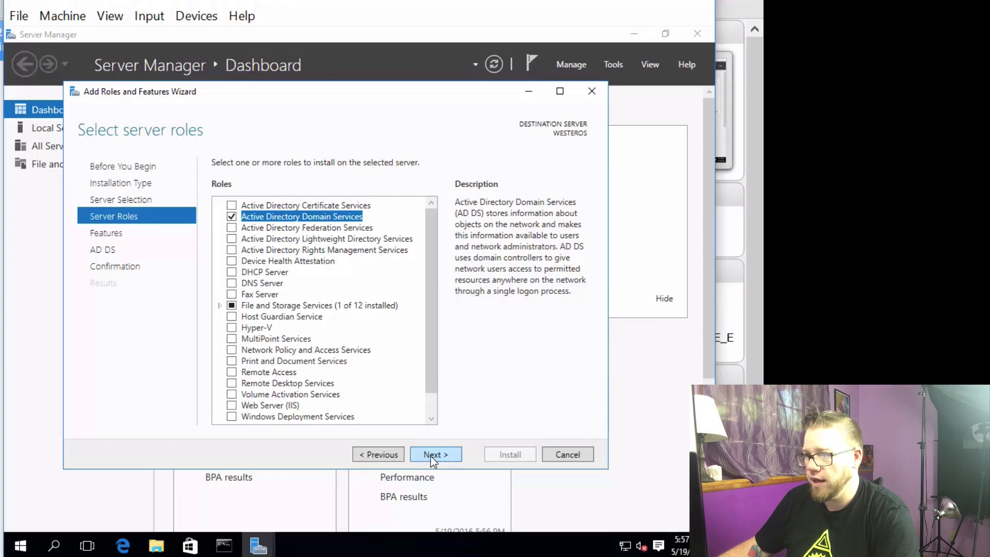
pyautogui.click(436, 454)
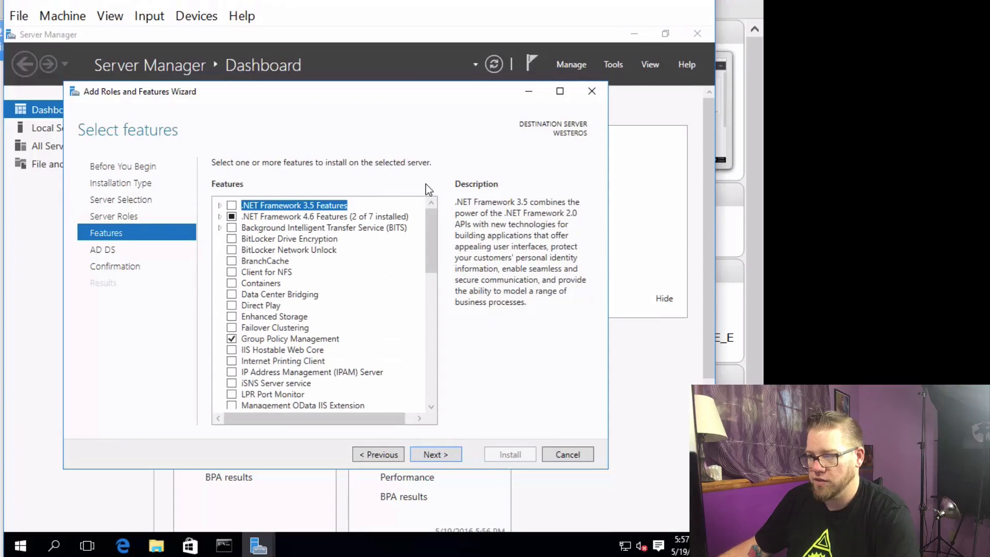
pyautogui.moveTo(481, 407)
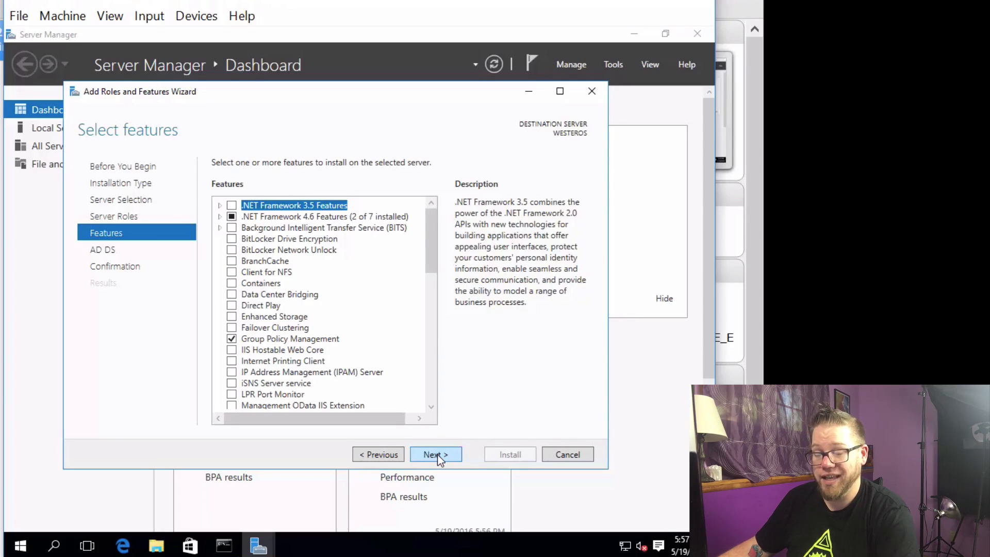
pyautogui.click(436, 455)
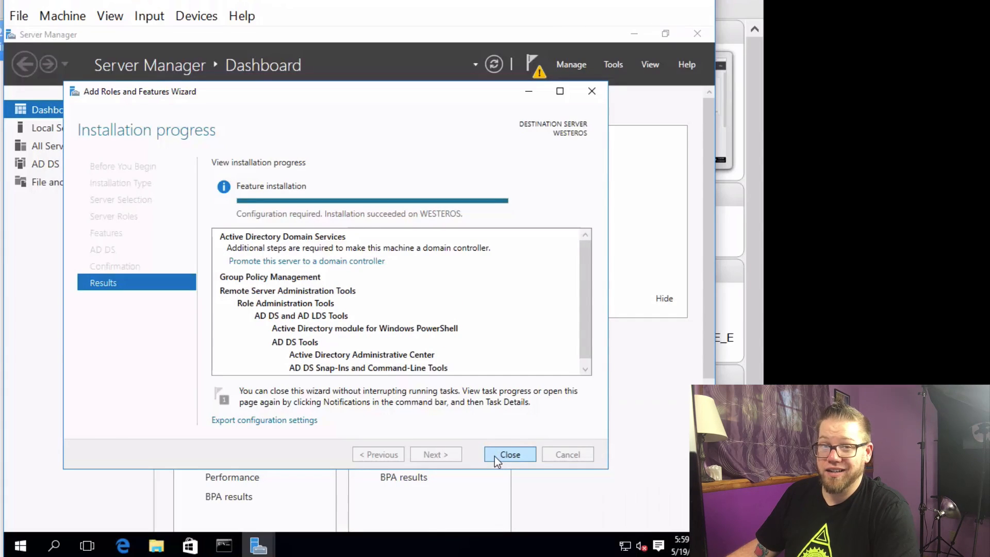
# Close the finished wizard, restart the server, and unlock it with Ctrl+Alt+Delete
pyautogui.click(509, 454)
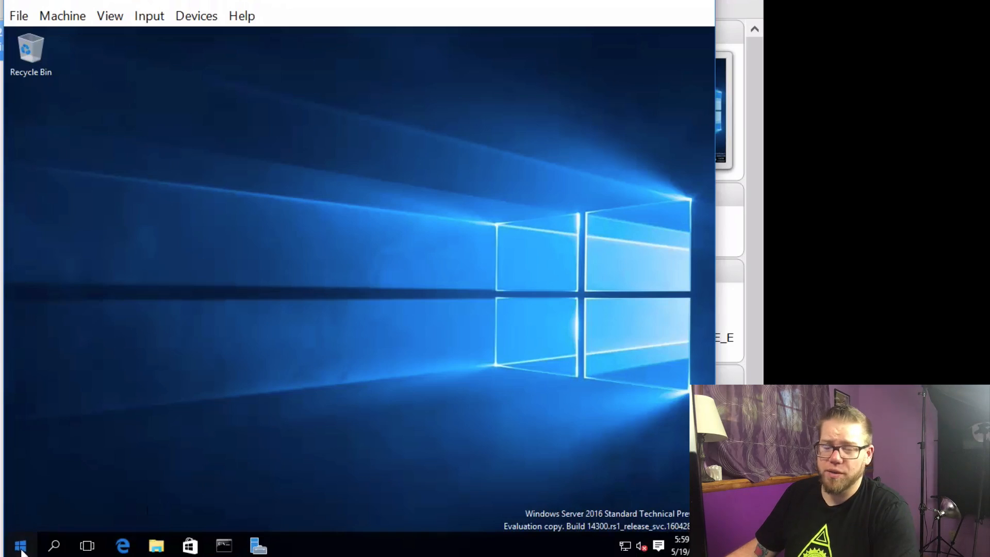
pyautogui.click(20, 545)
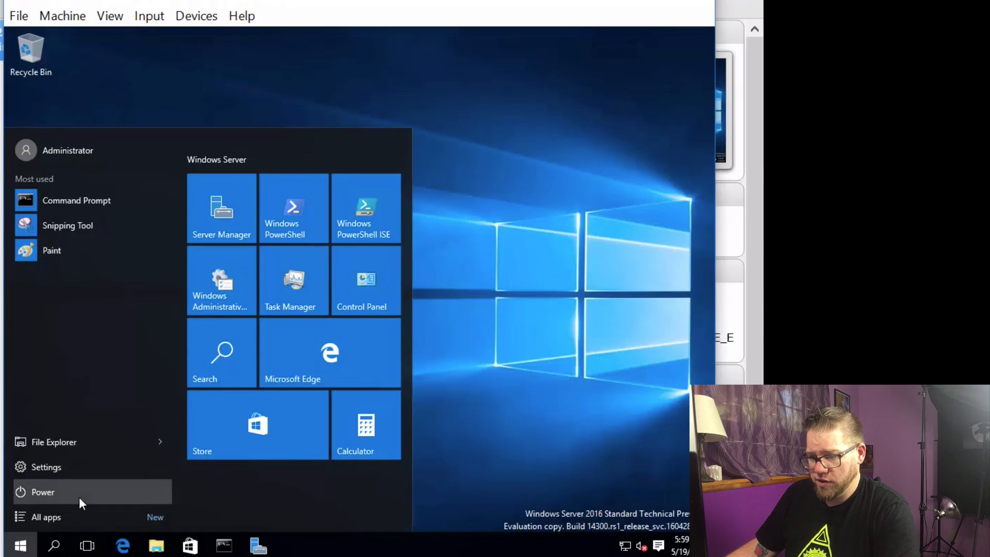
pyautogui.click(42, 492)
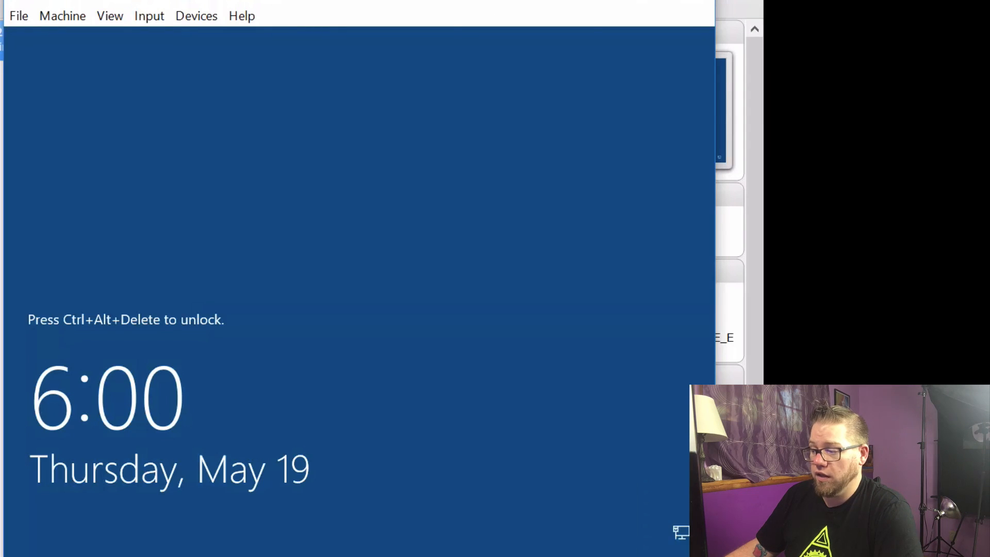
pyautogui.press('ctrl+alt+delete')
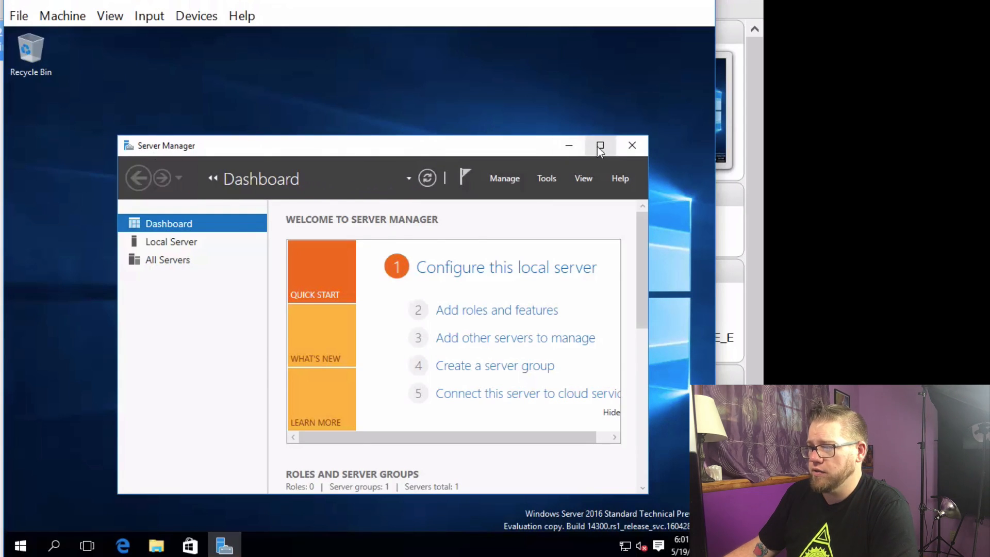
# Maximize Server Manager and open the pending post-deployment notifications
pyautogui.click(600, 145)
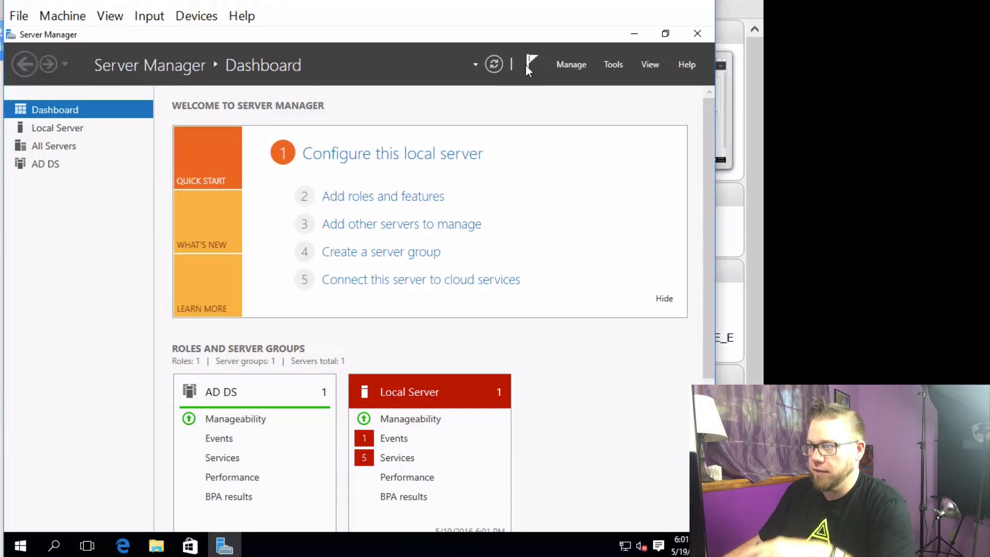
pyautogui.click(531, 64)
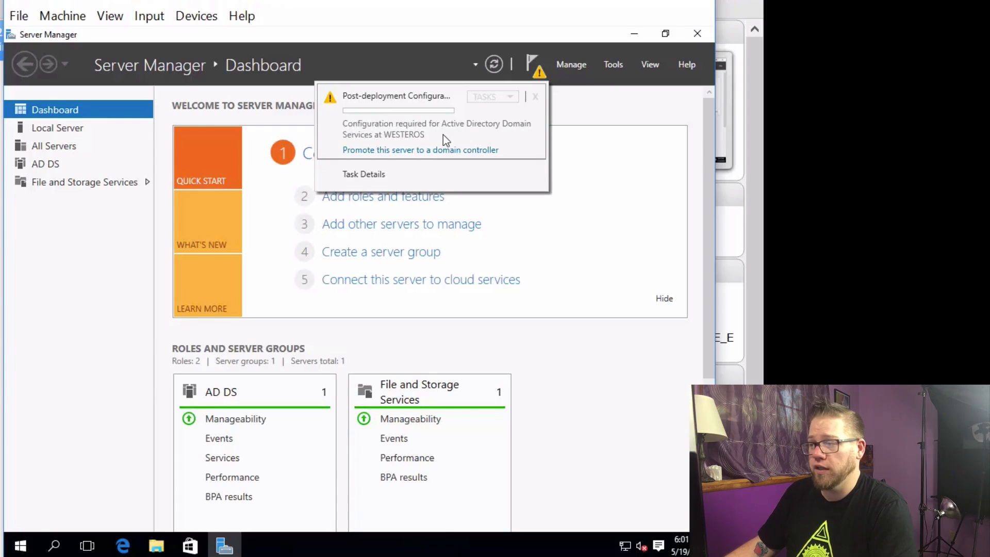
pyautogui.moveTo(442, 151)
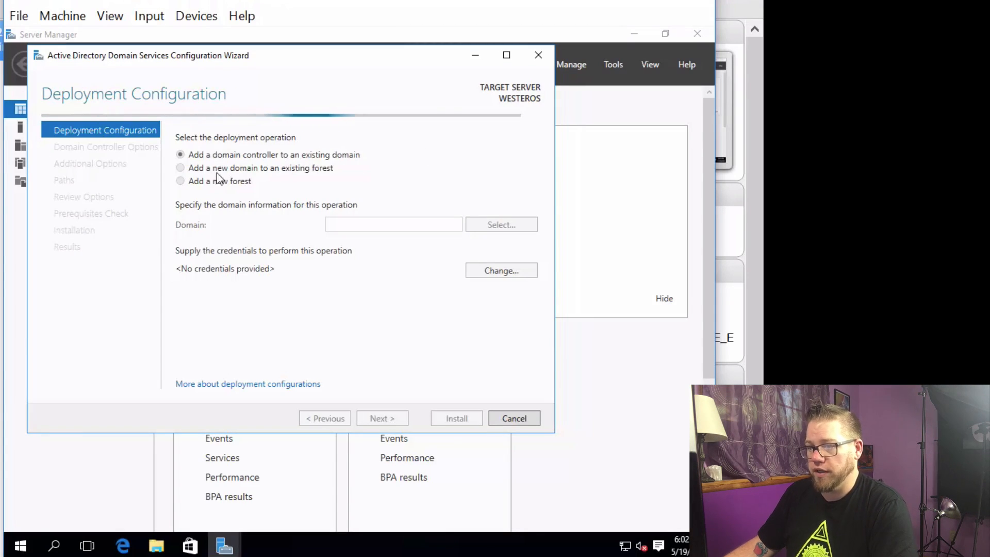
pyautogui.moveTo(260, 169)
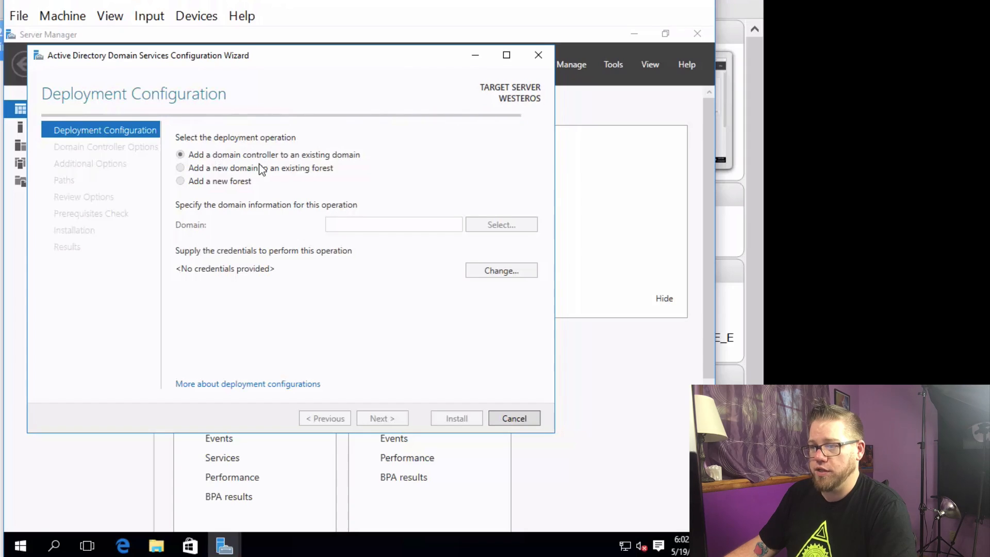
pyautogui.moveTo(213, 186)
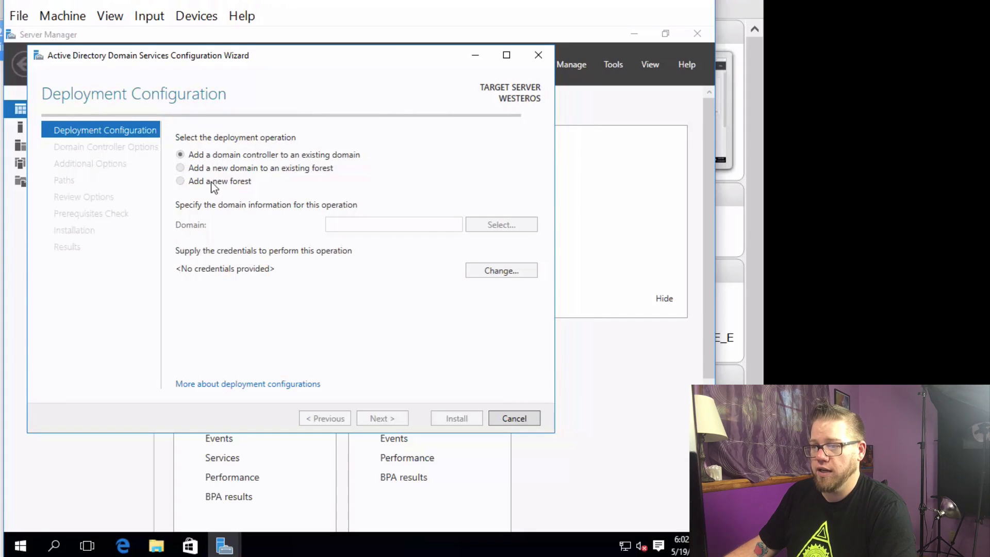
pyautogui.moveTo(184, 187)
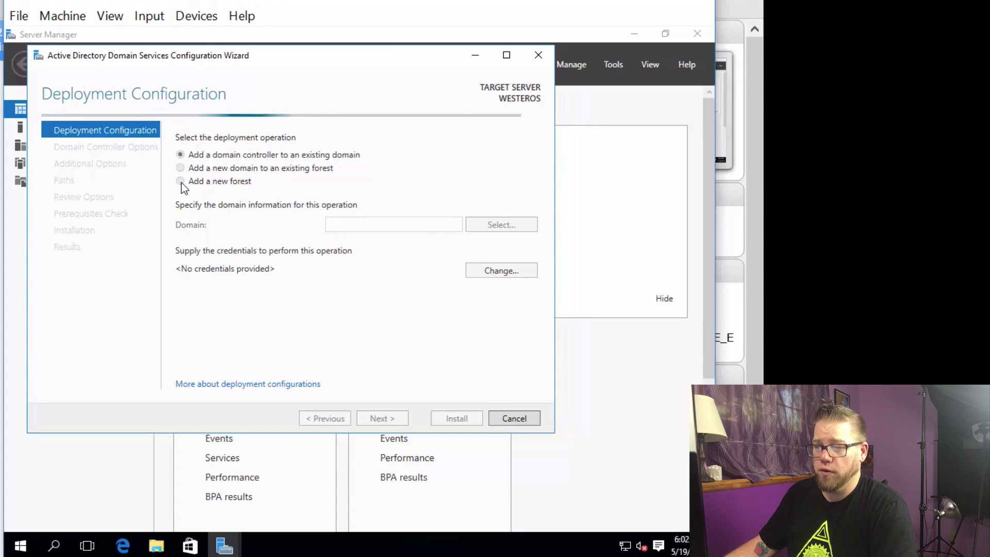
# Create a new forest with root domain knownworld.local
pyautogui.click(180, 181)
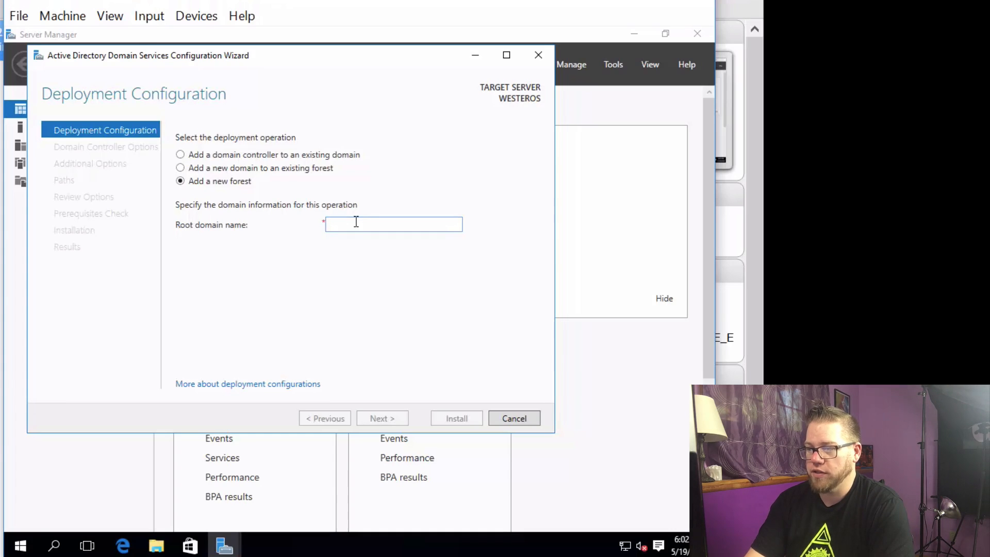
pyautogui.write('knownworld.local')
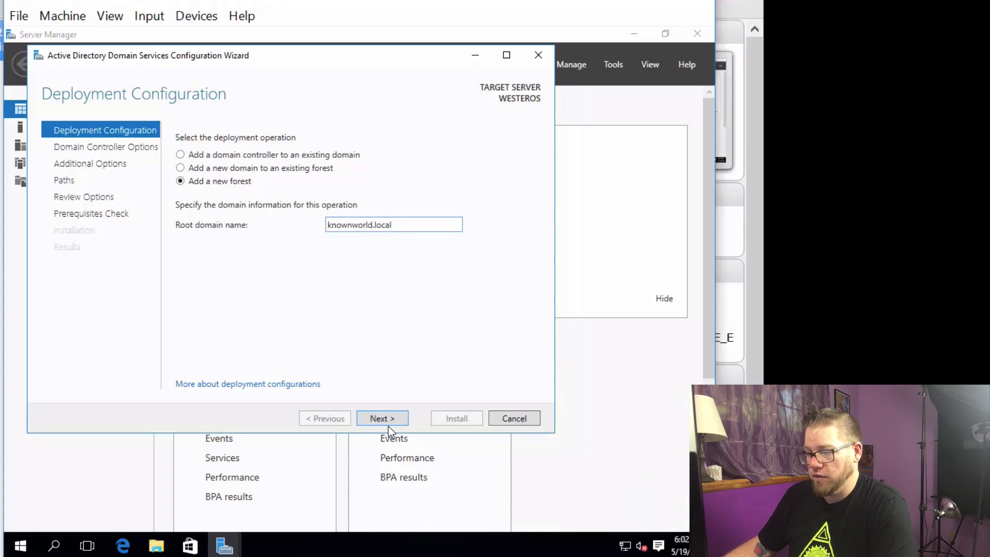
pyautogui.click(382, 418)
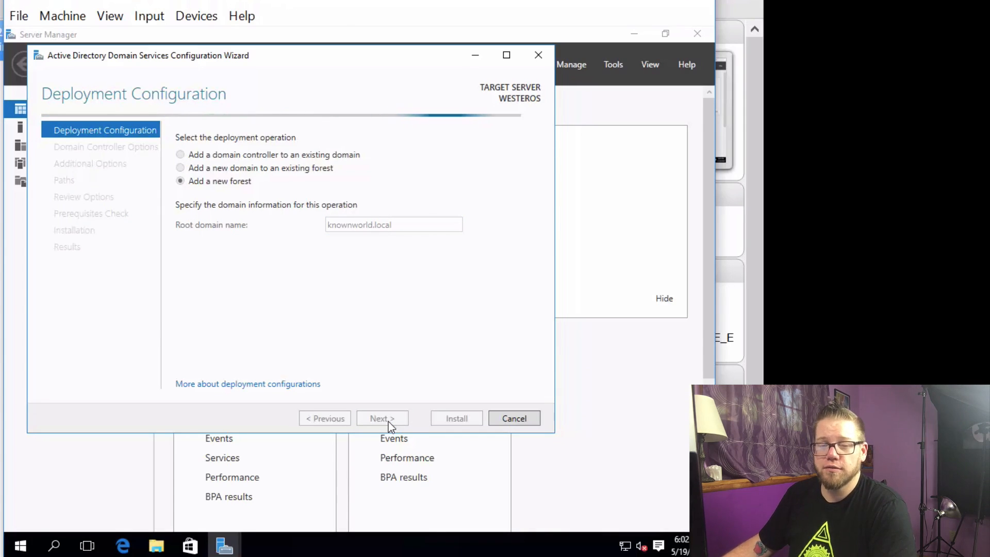
pyautogui.click(382, 418)
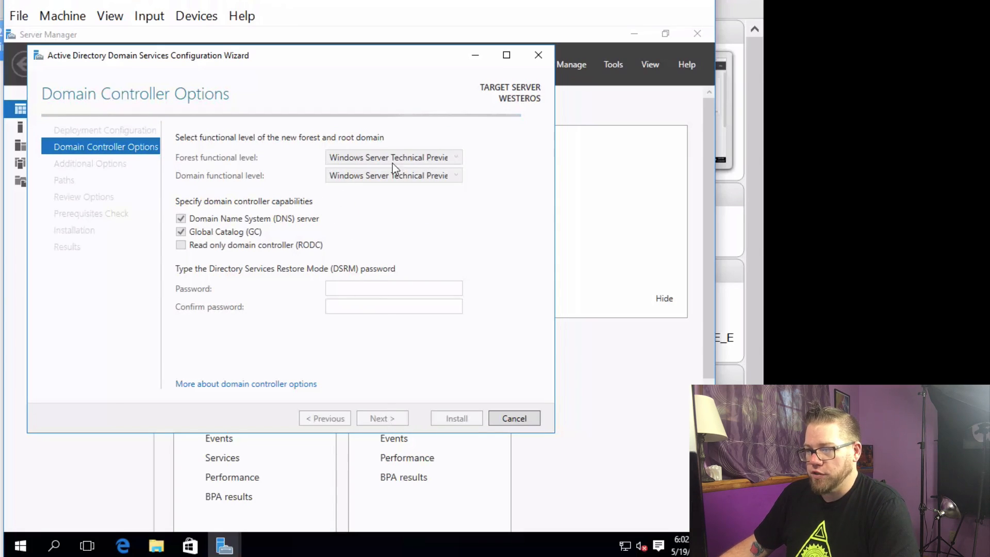
# Keep Windows Server Technical Preview as forest level and begin entering the DSRM password
pyautogui.click(391, 157)
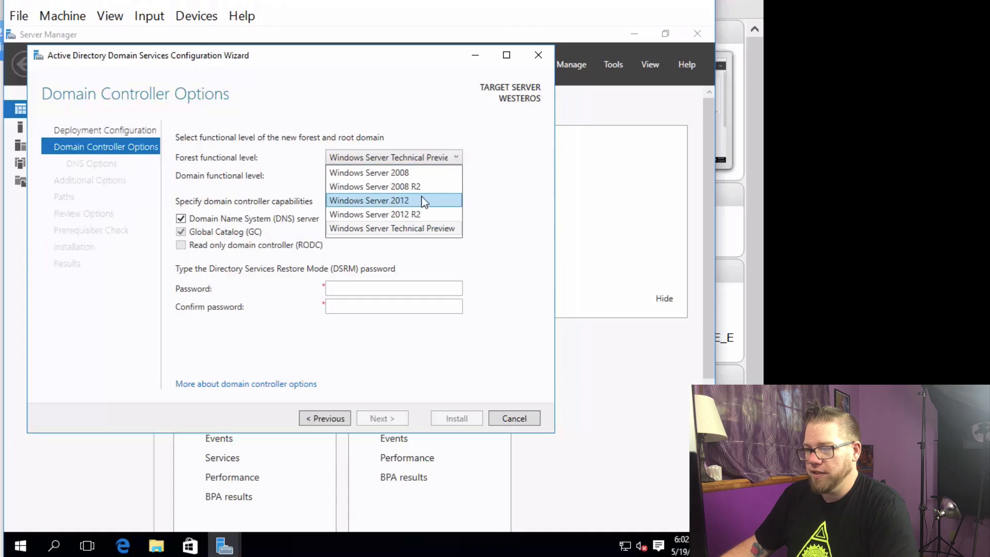
pyautogui.moveTo(417, 228)
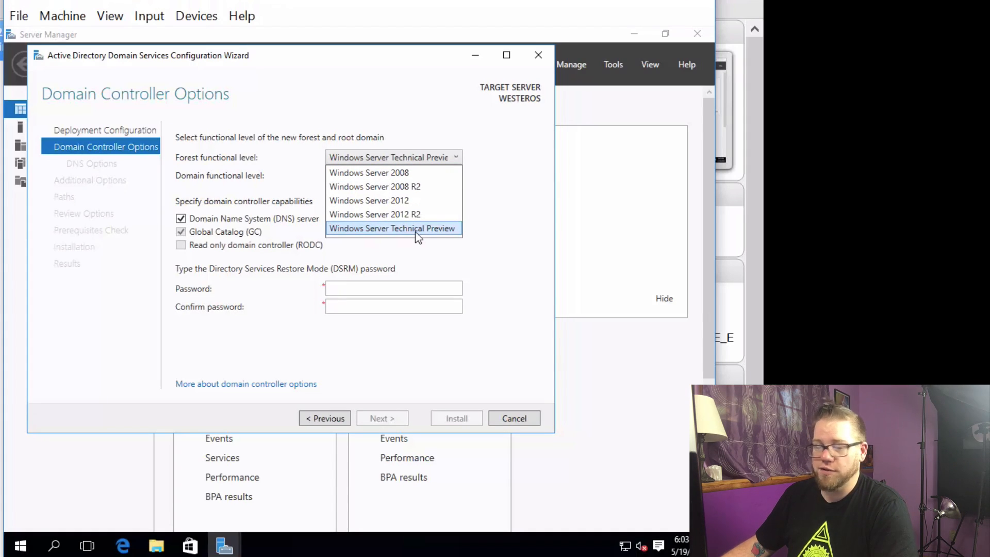
pyautogui.click(392, 228)
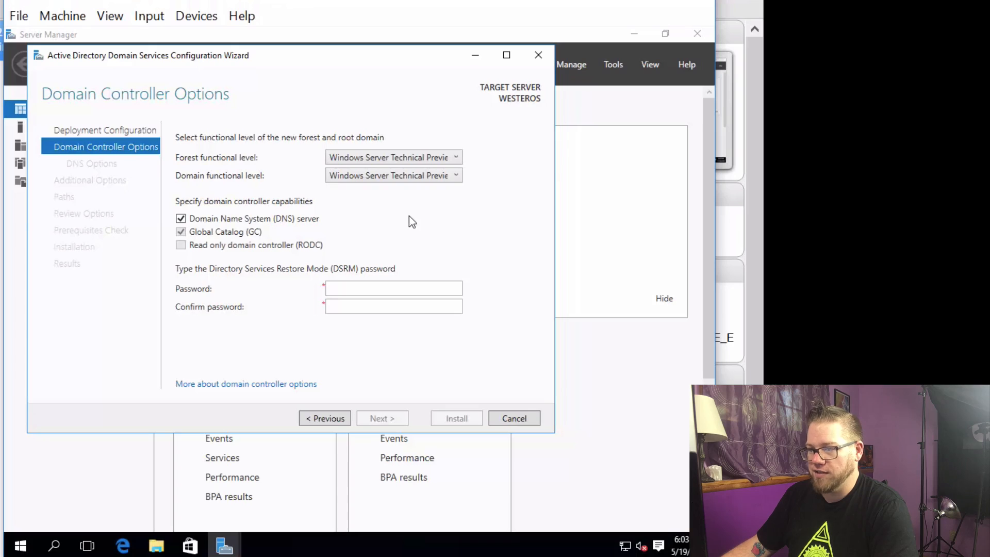
pyautogui.moveTo(276, 206)
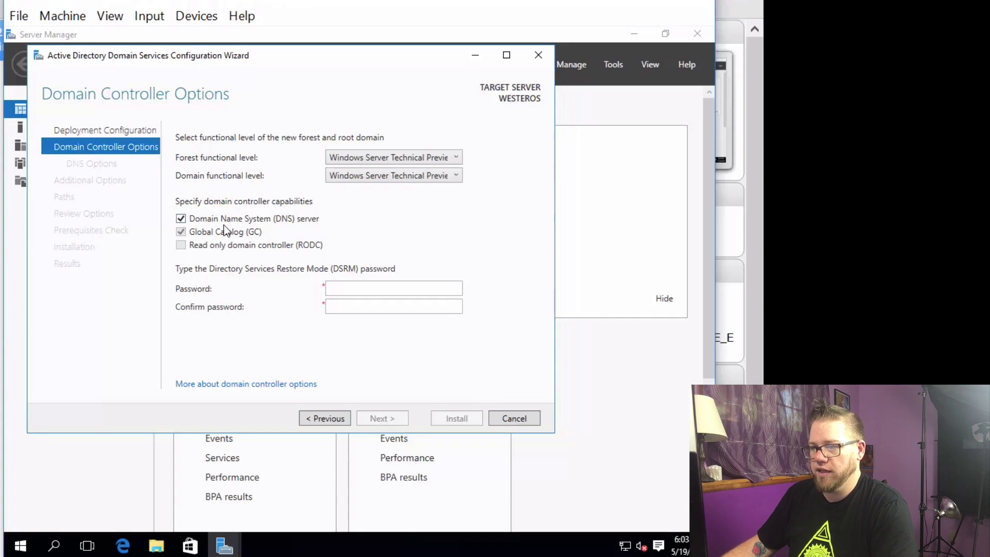
pyautogui.moveTo(266, 234)
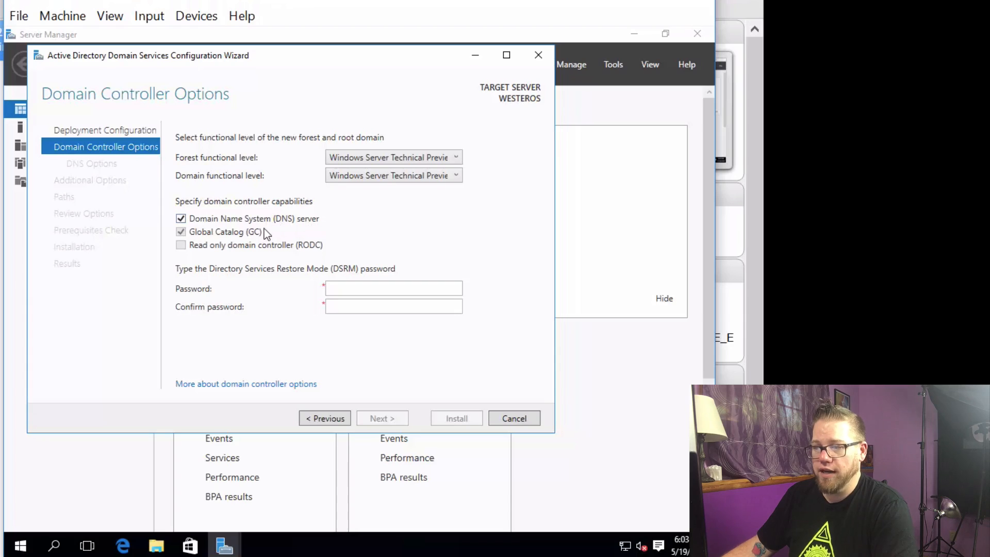
pyautogui.moveTo(388, 236)
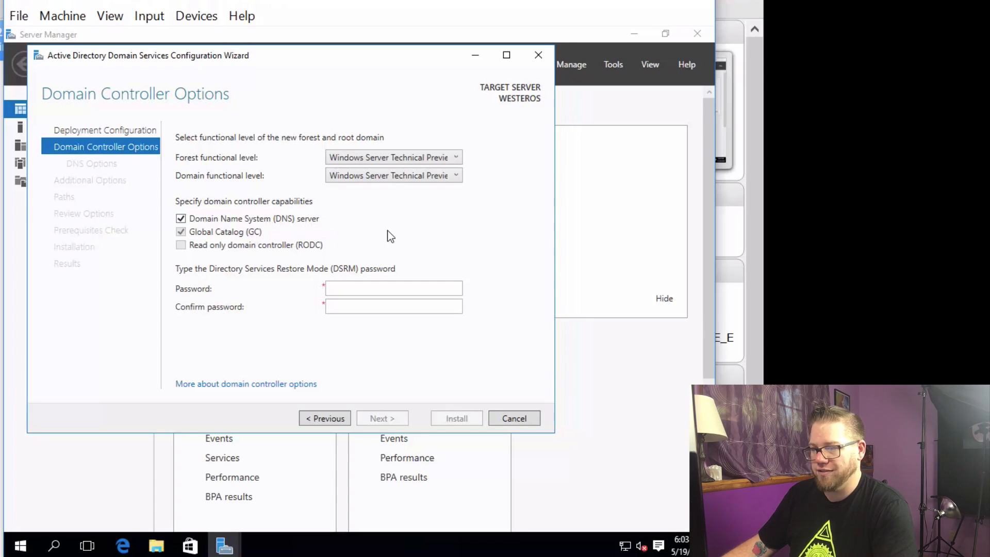
pyautogui.click(393, 288)
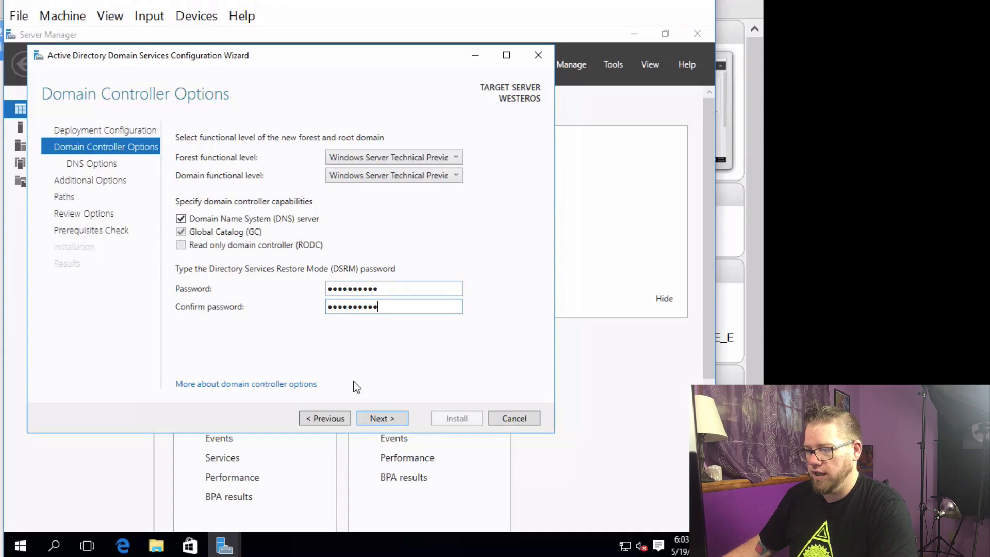
# Confirm NetBIOS name KNOWNWORLD and keep default NTDS, log and SYSVOL paths
pyautogui.click(382, 418)
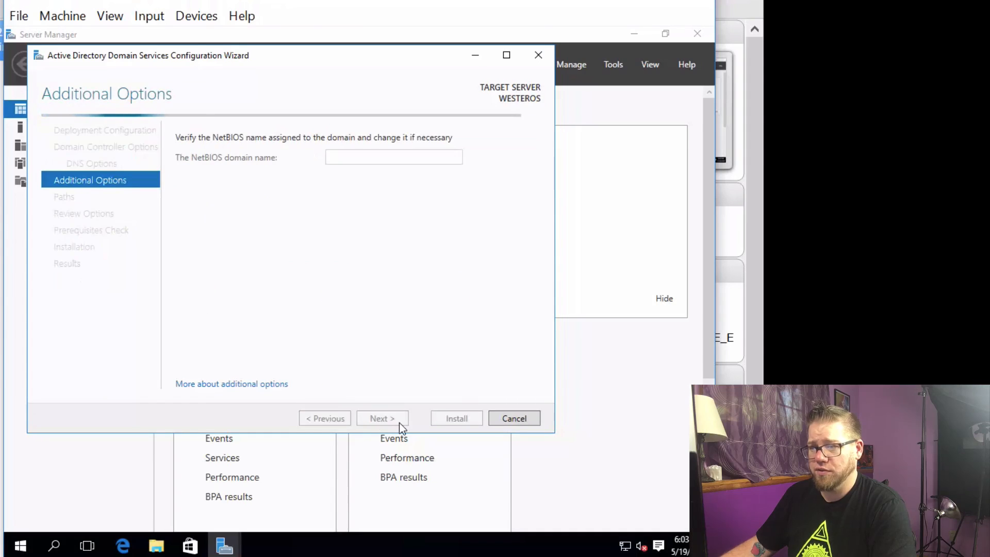
pyautogui.write('KNOWNWORLD')
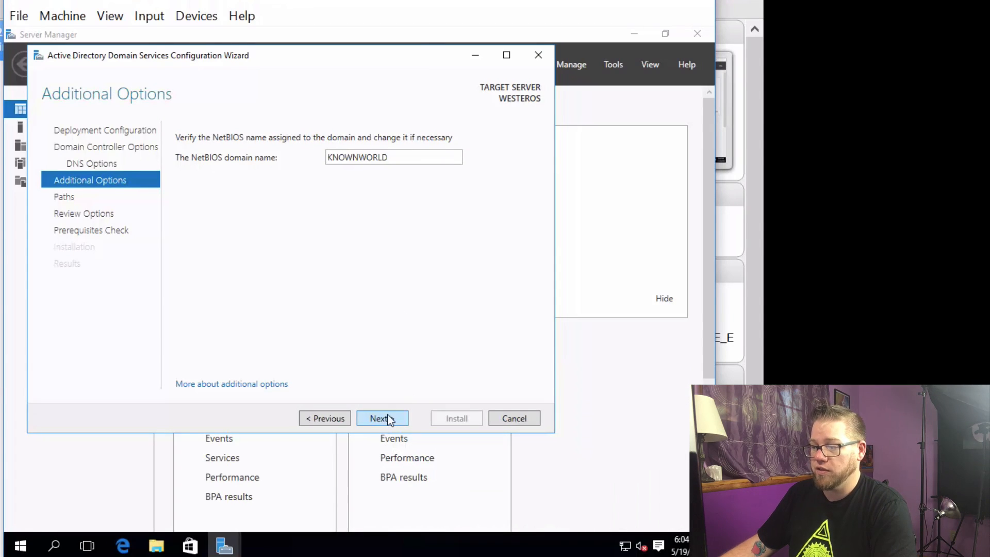
pyautogui.click(381, 418)
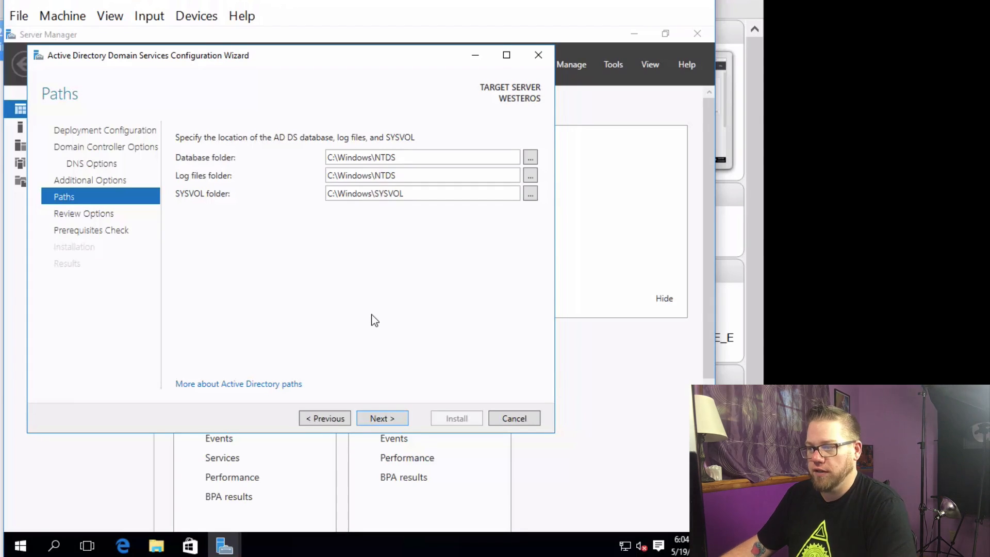
pyautogui.moveTo(380, 318)
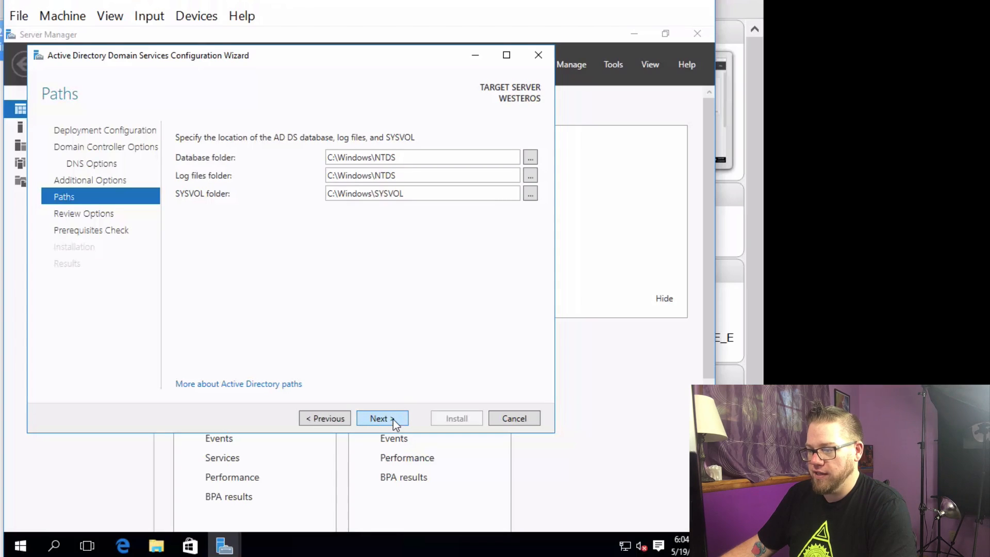
pyautogui.click(382, 418)
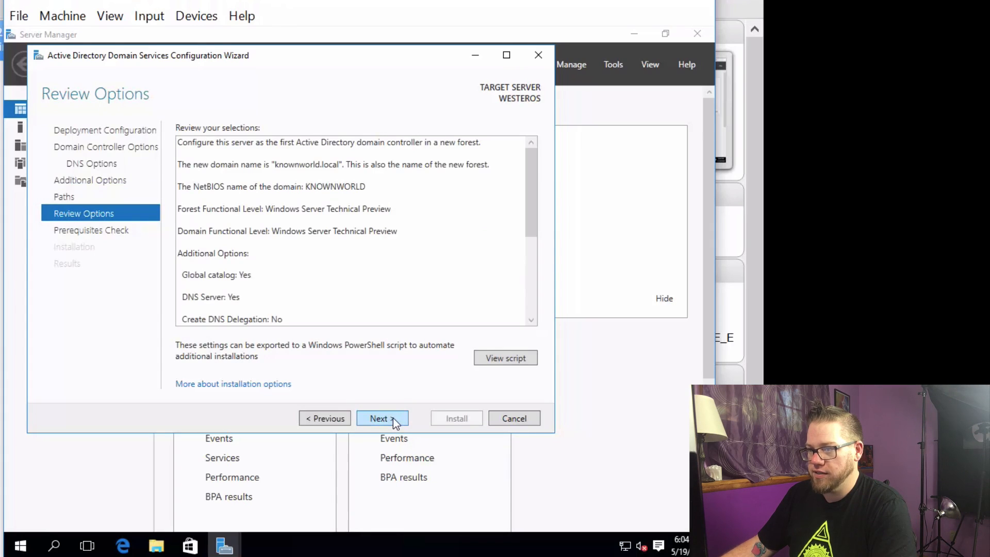
pyautogui.moveTo(450, 245)
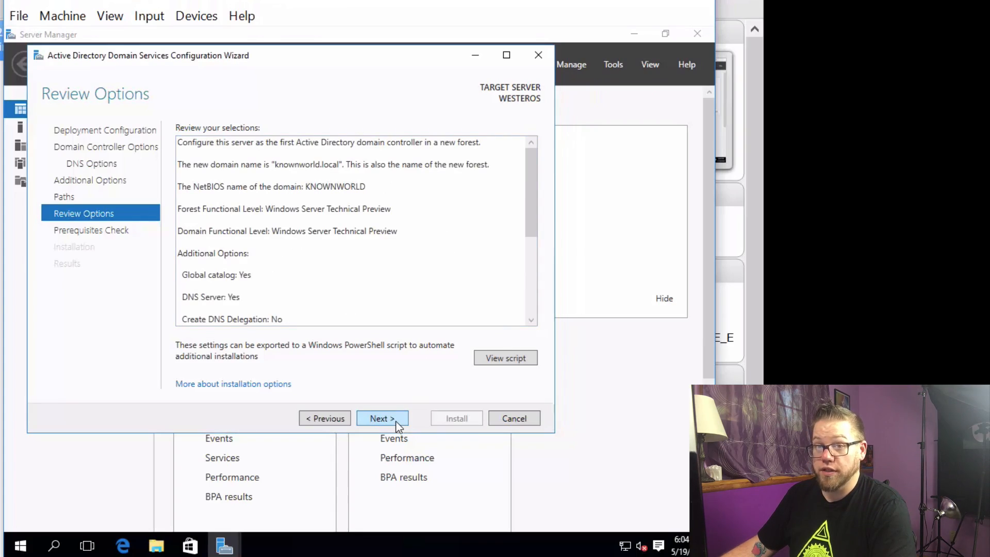
# Run the prerequisites check and install AD DS to promote WESTEROS
pyautogui.click(382, 418)
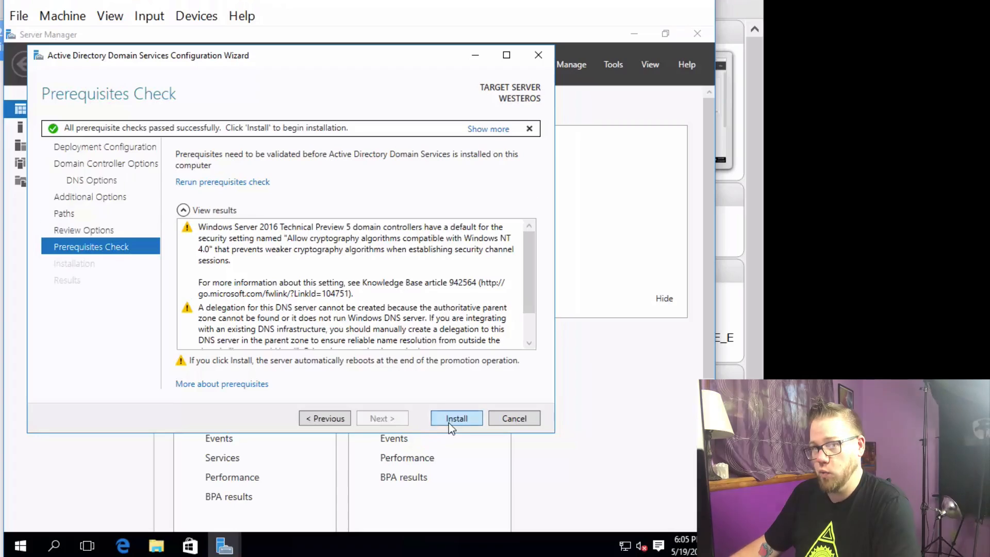
pyautogui.click(456, 419)
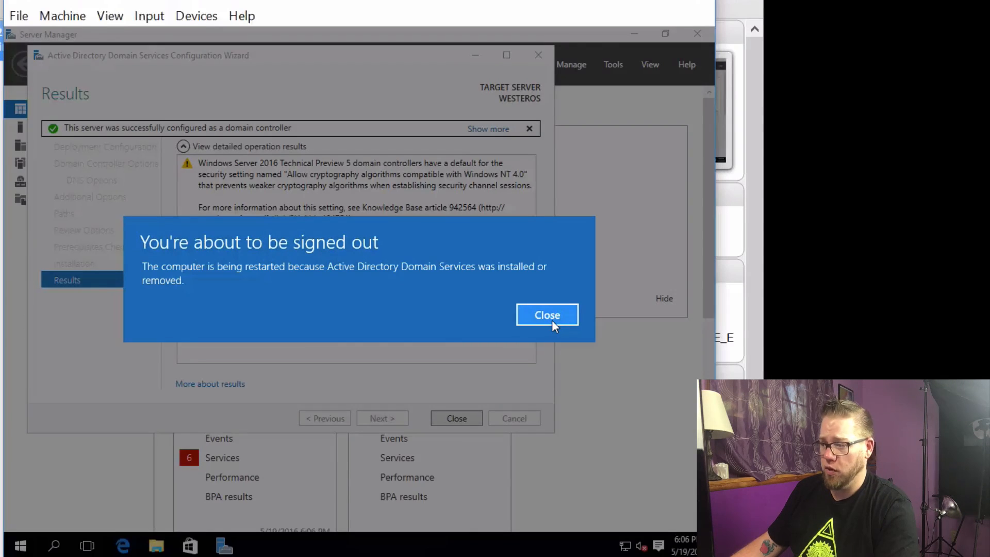
# Dismiss the sign-out notice, let the VM reboot, and sign in as Administrator
pyautogui.click(547, 315)
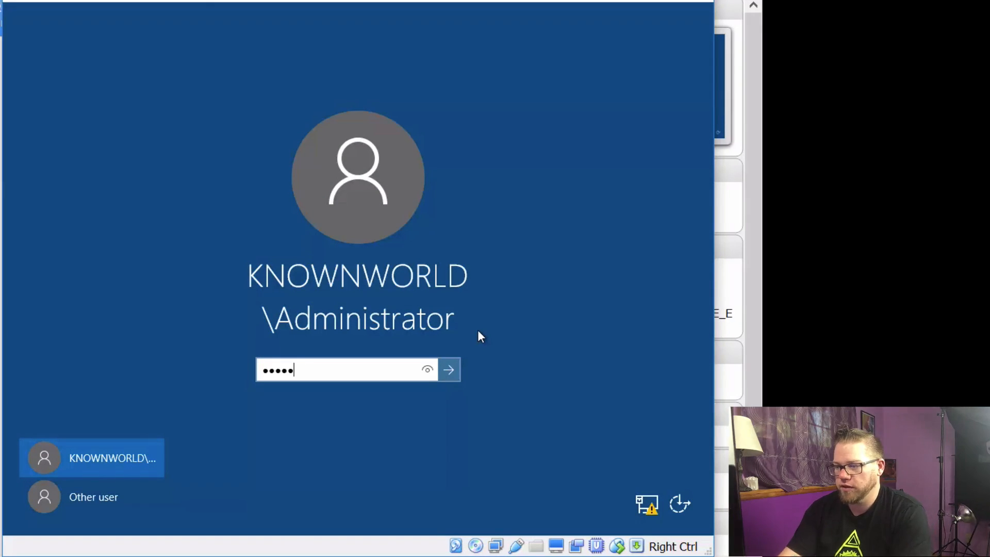
pyautogui.click(448, 370)
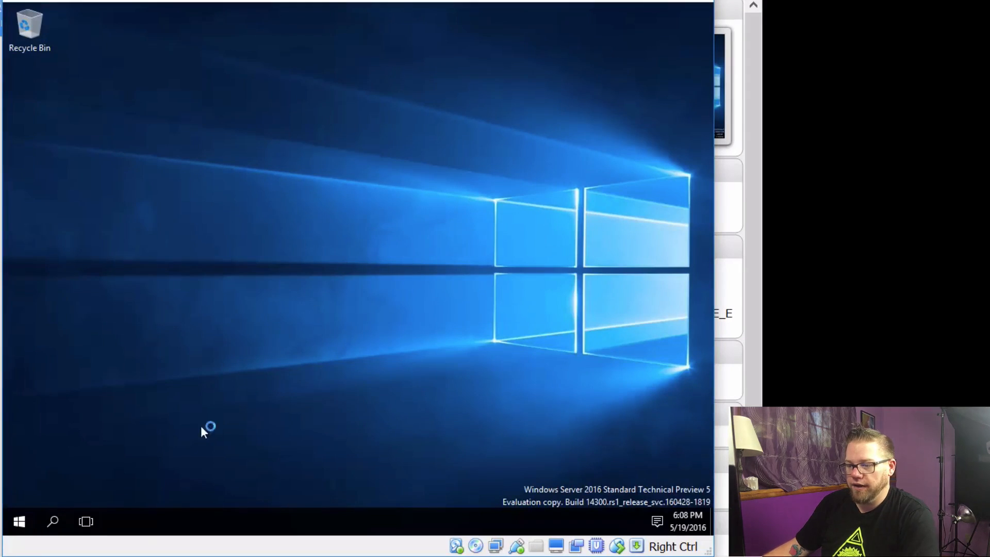
pyautogui.moveTo(136, 489)
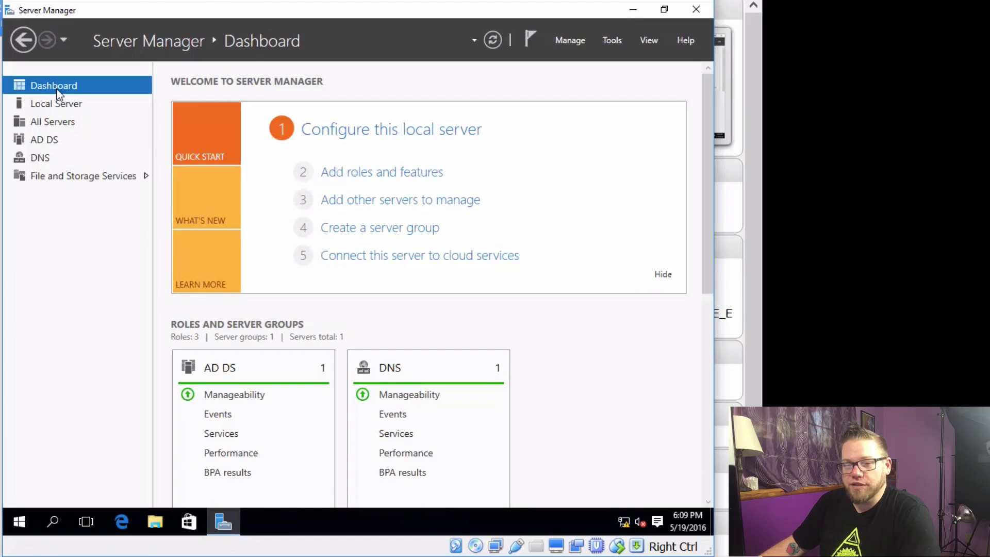
pyautogui.moveTo(55, 104)
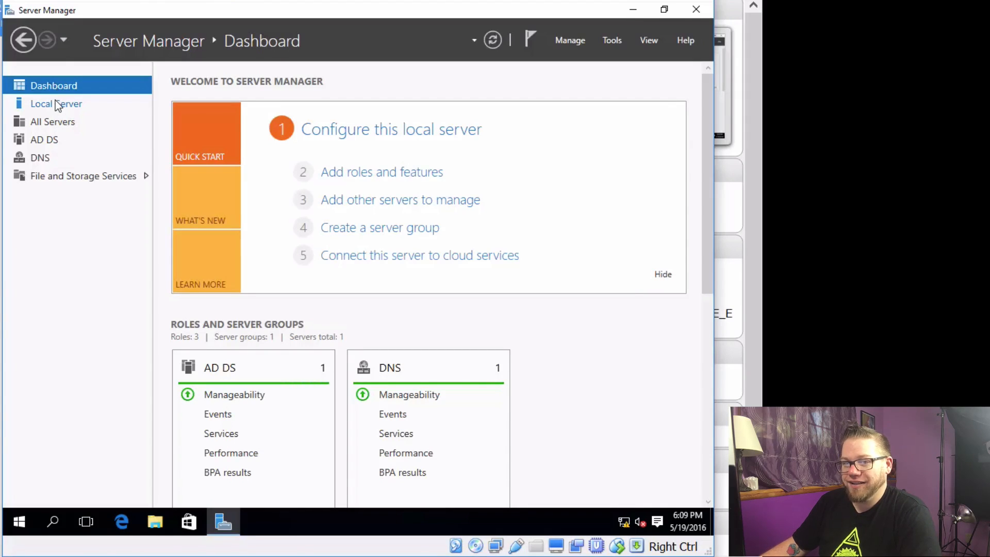
# Open Local Server properties to confirm the Domain field reads knownworld.local
pyautogui.click(56, 104)
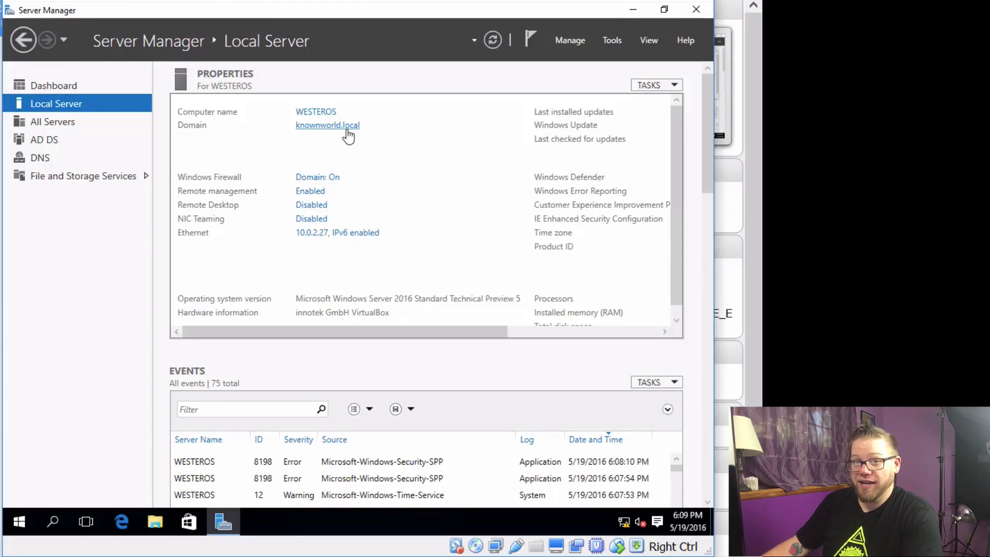
pyautogui.moveTo(315, 126)
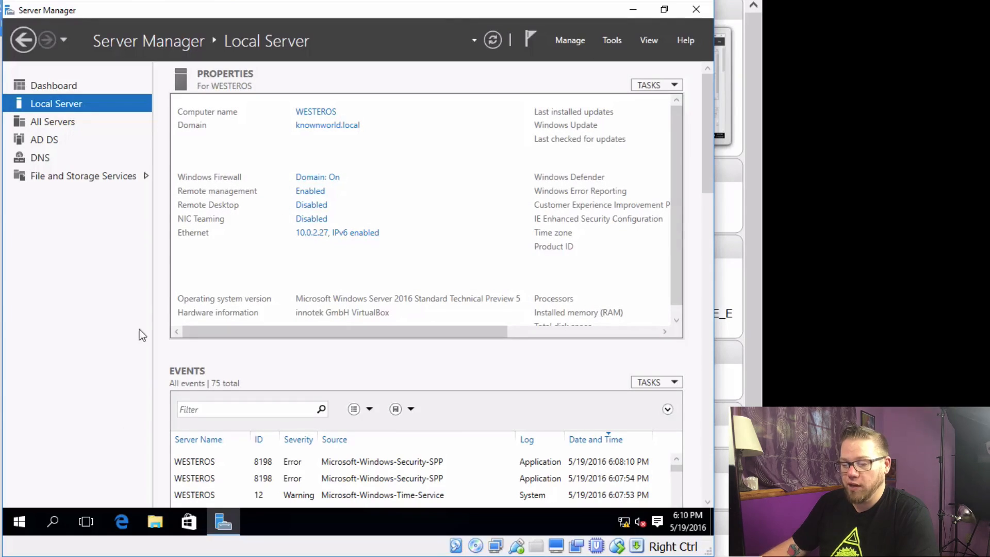
# Launch Active Directory Users and Computers from Start and expand the knownworld.local domain
pyautogui.click(18, 521)
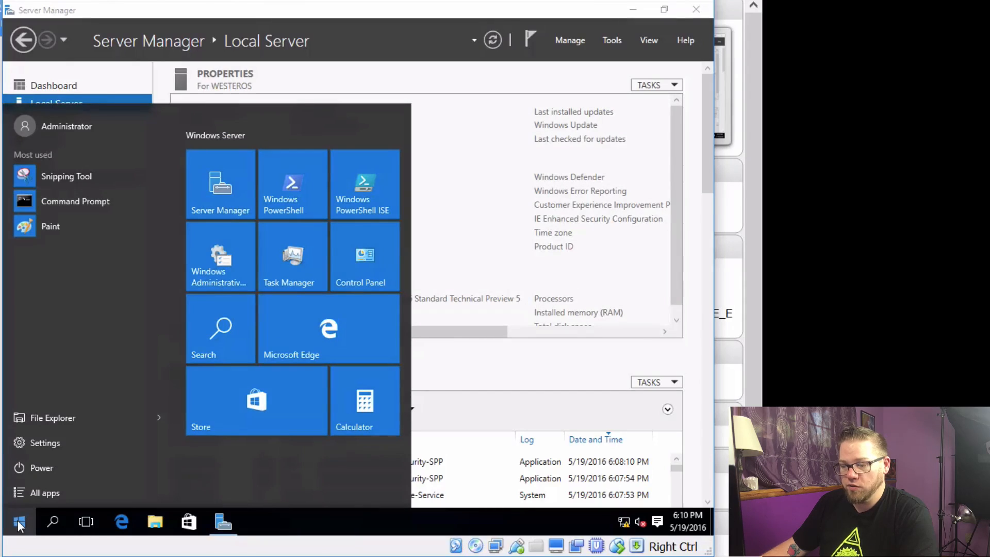
pyautogui.click(45, 493)
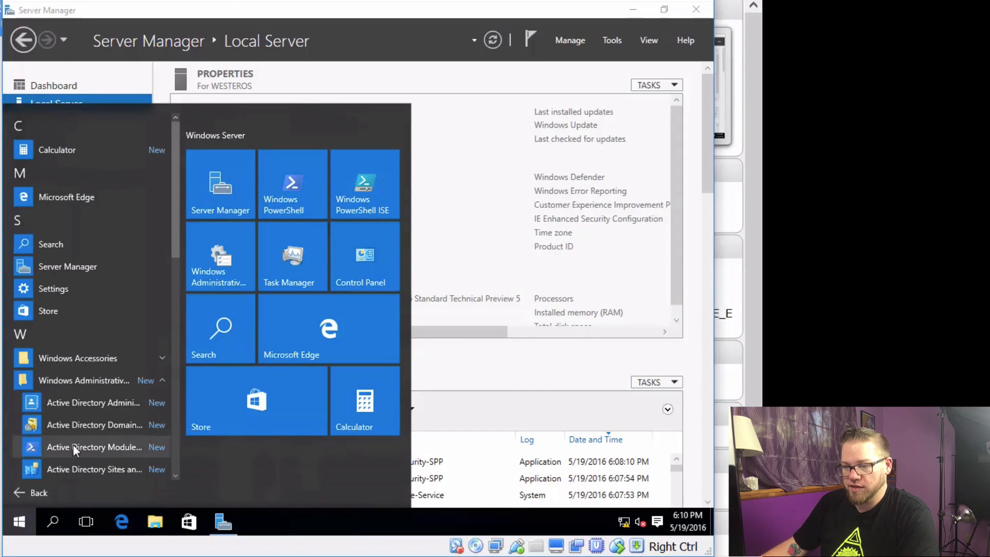
pyautogui.scroll(-3)
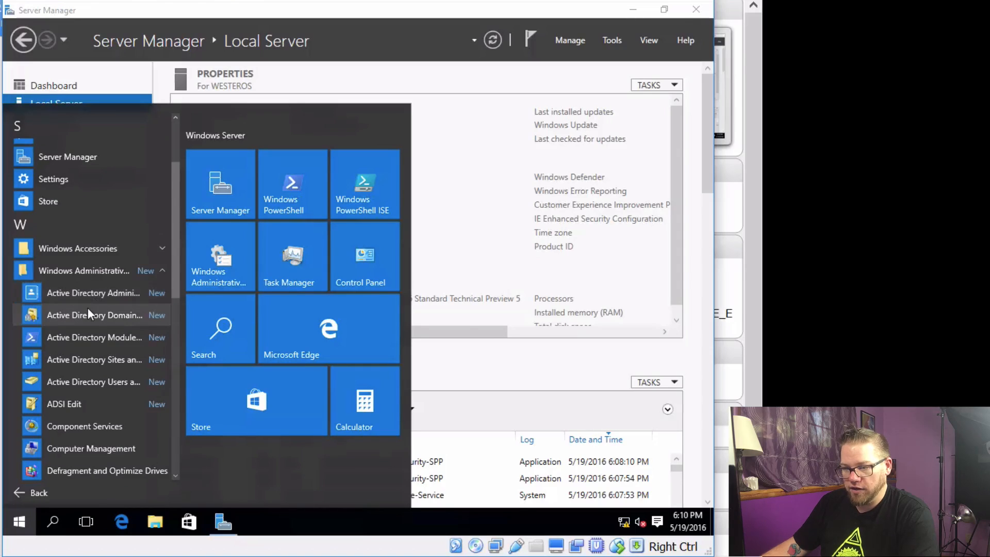
pyautogui.moveTo(94, 292)
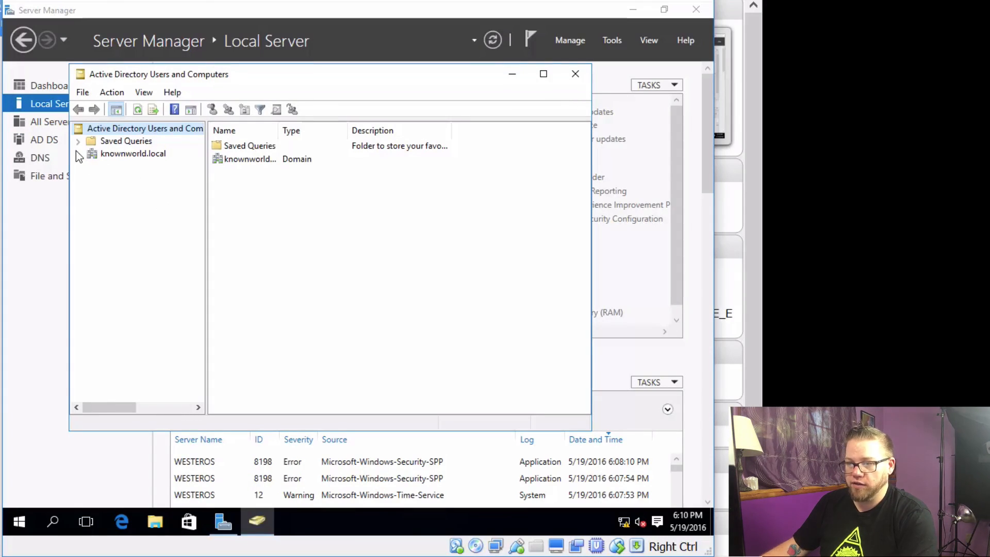
pyautogui.click(77, 154)
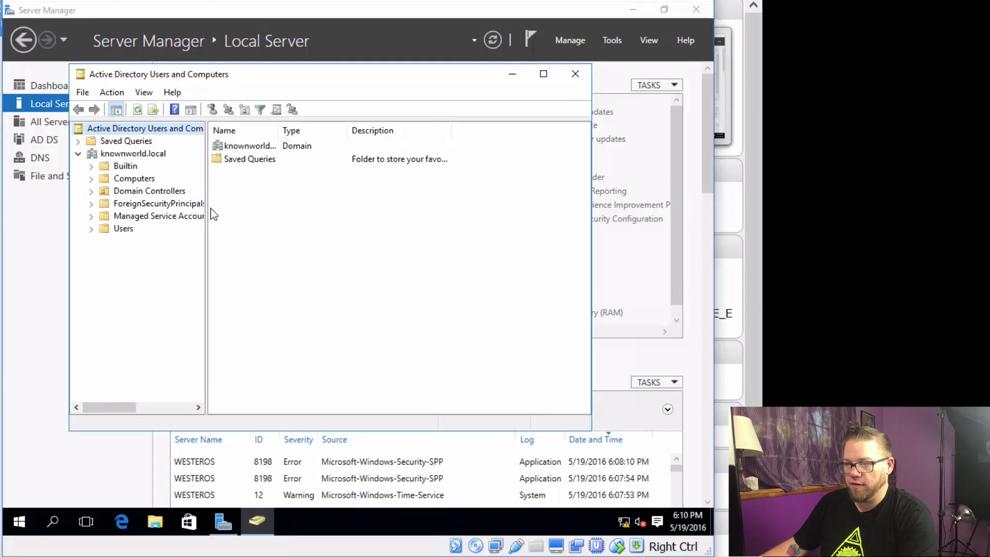